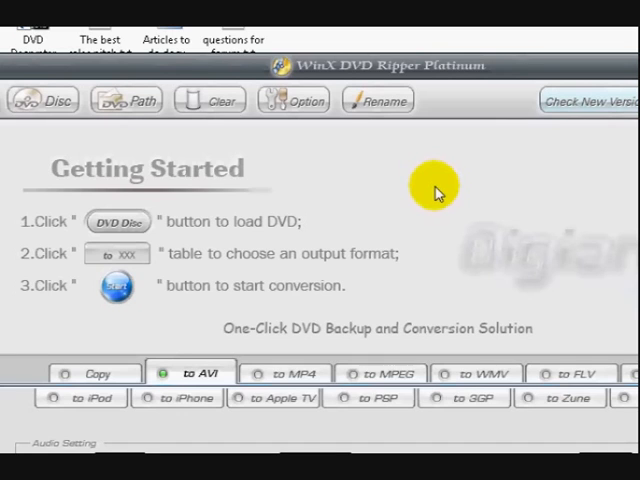
mouse_move(444, 236)
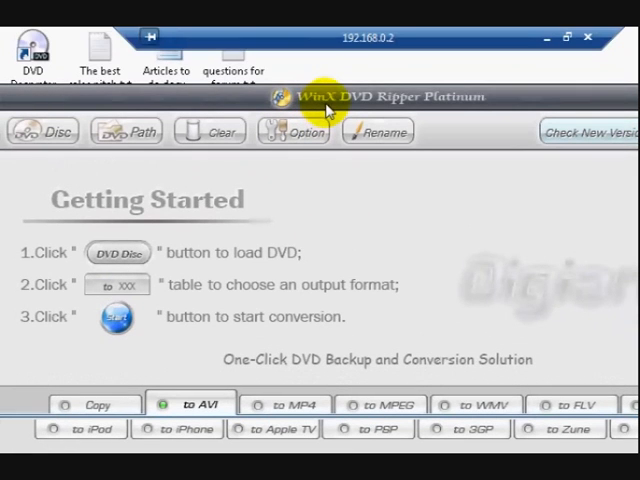
mouse_move(444, 110)
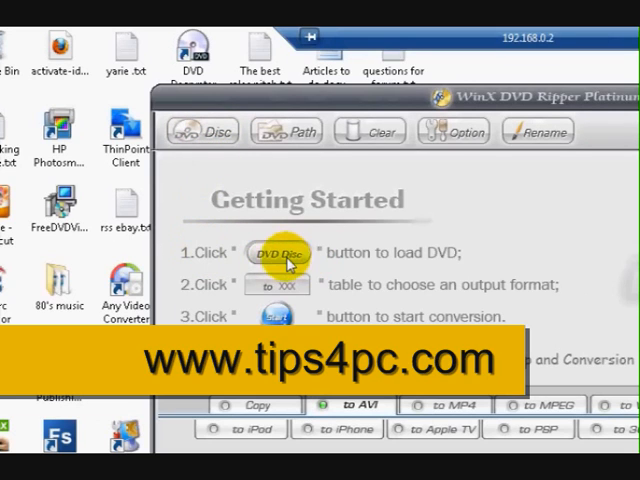
mouse_move(302, 264)
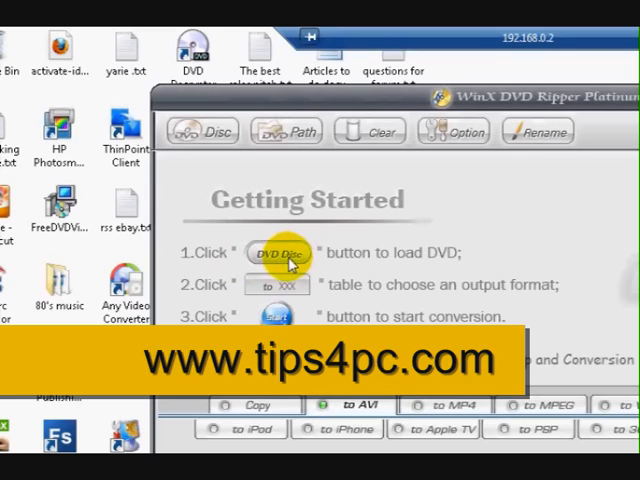
mouse_move(250, 284)
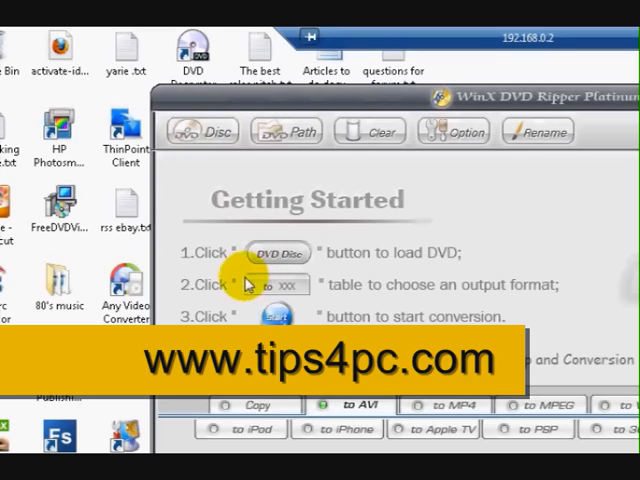
mouse_move(420, 296)
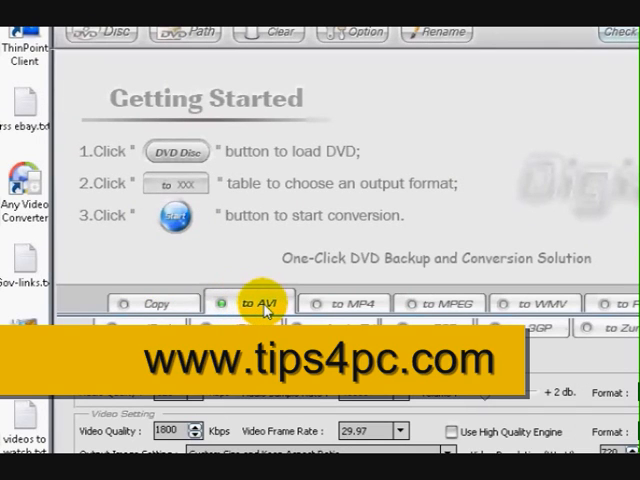
mouse_move(252, 316)
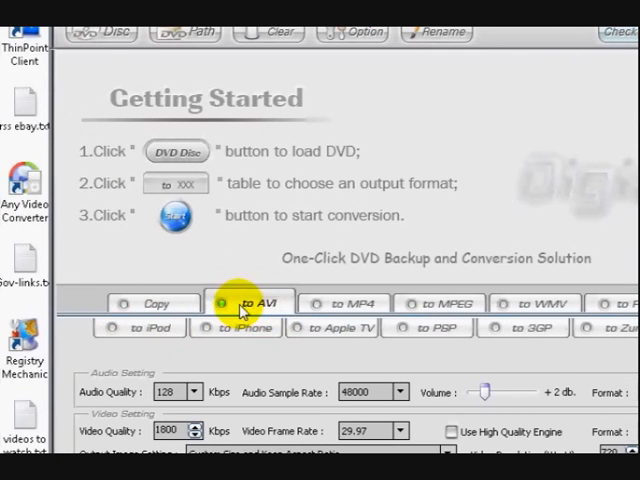
mouse_move(176, 248)
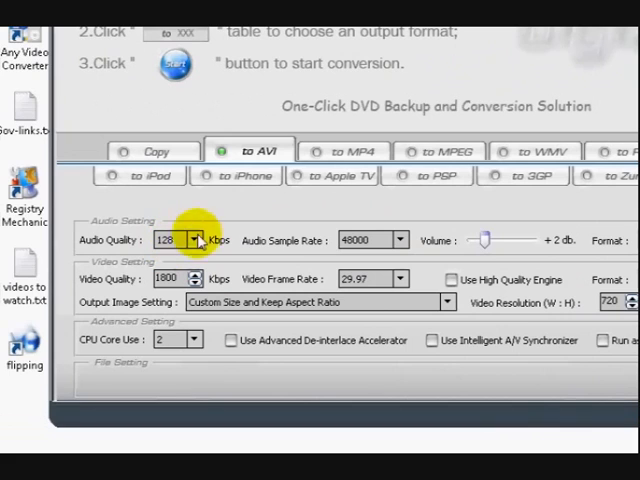
Load the DVD in drive G:\MSX as the rip source via the DVD Disc button
left_click(196, 240)
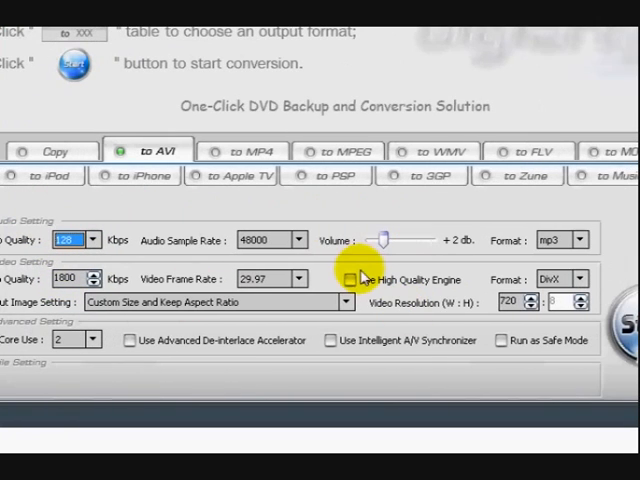
mouse_move(304, 264)
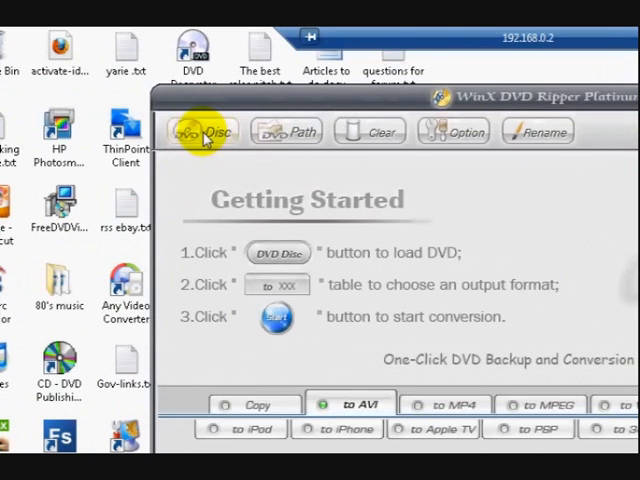
left_click(204, 132)
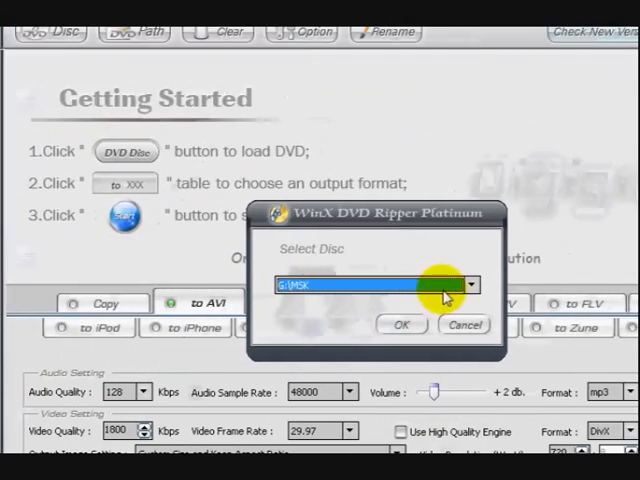
mouse_move(420, 324)
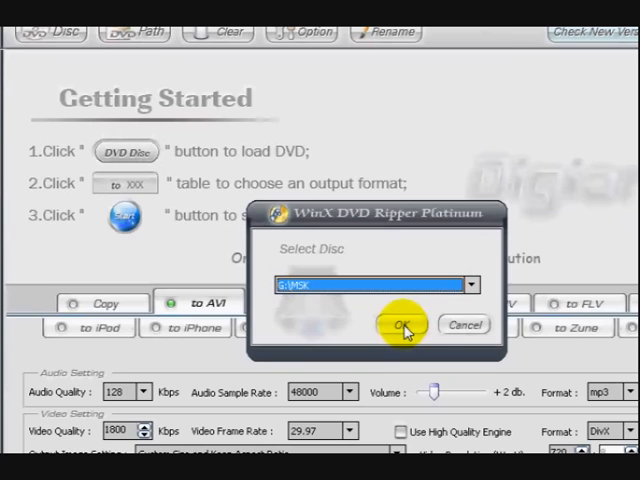
left_click(404, 324)
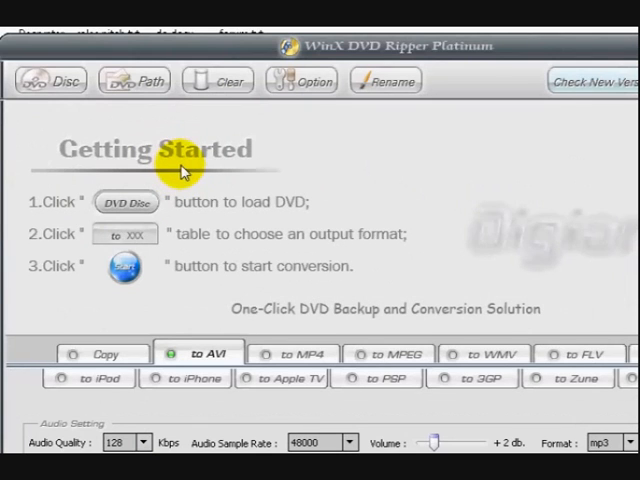
mouse_move(228, 188)
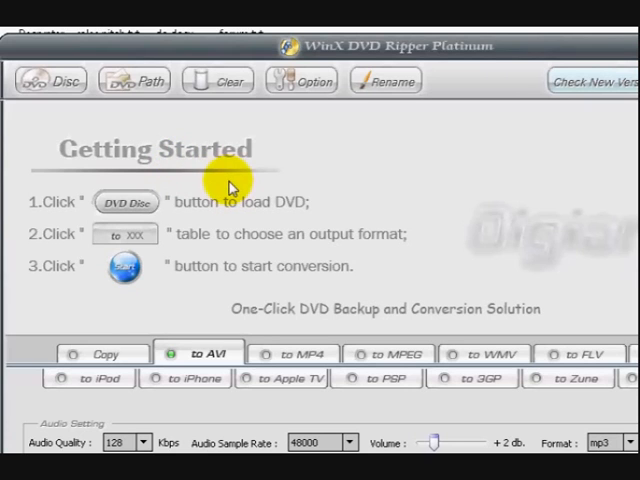
Scroll the loaded title list to the full-length Title1 (01:44:45) for AVI output
left_click(52, 80)
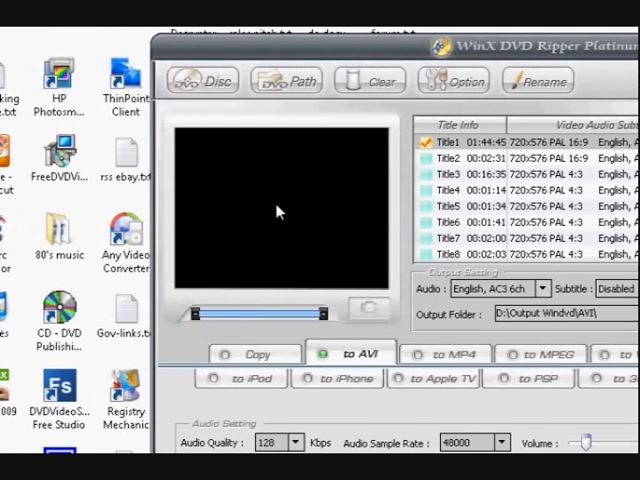
mouse_move(300, 216)
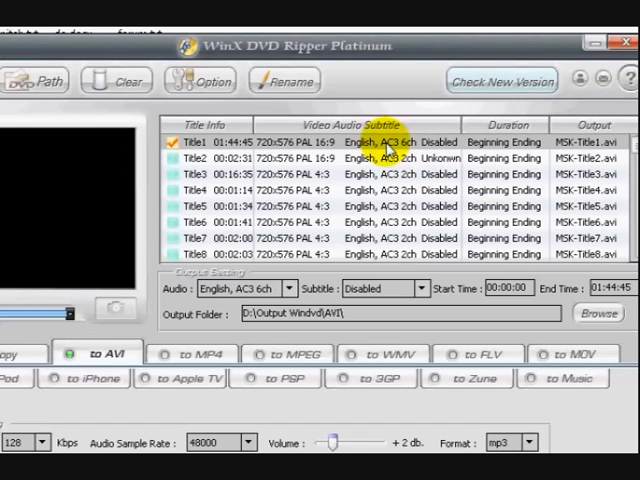
mouse_move(376, 172)
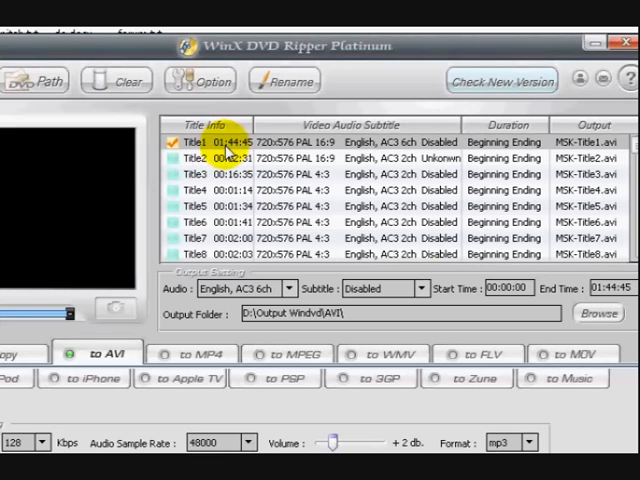
mouse_move(252, 144)
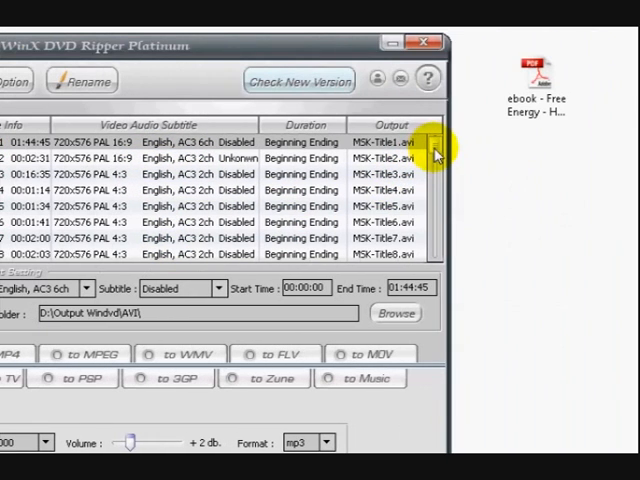
scroll("down", 3)
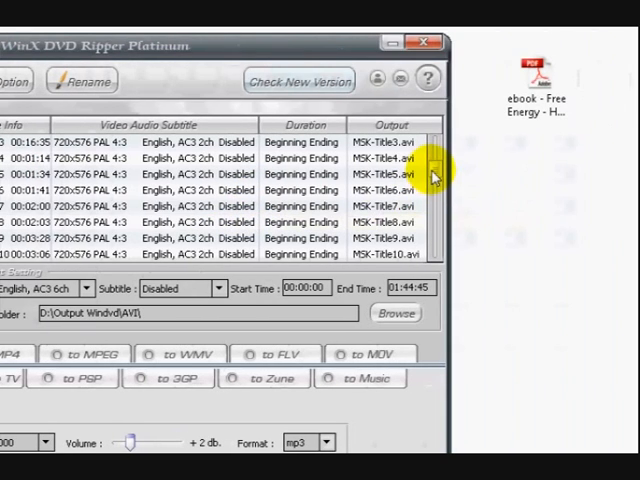
scroll("down", 3)
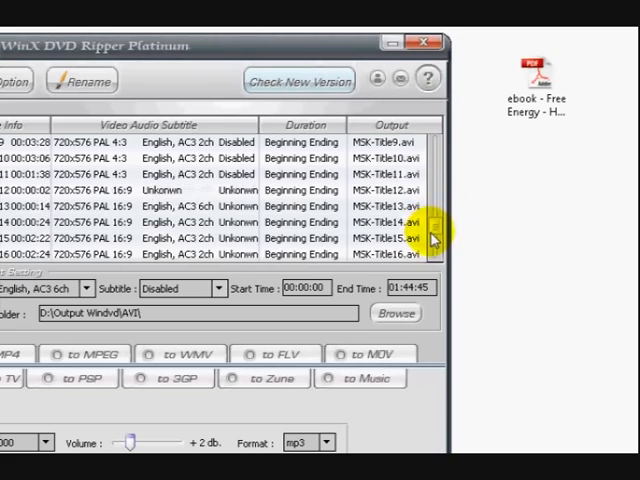
scroll("down", 3)
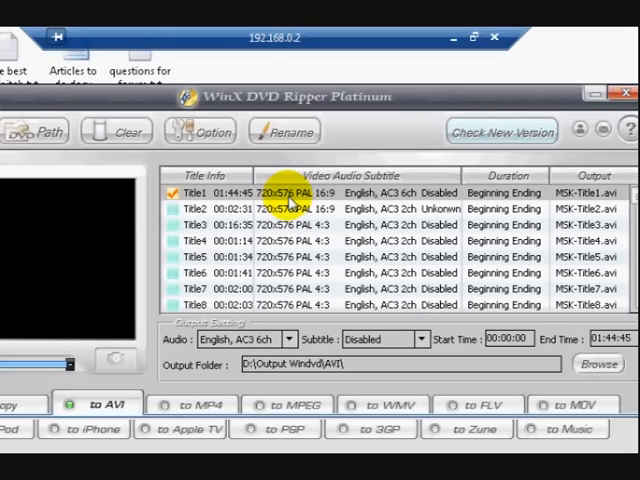
mouse_move(250, 192)
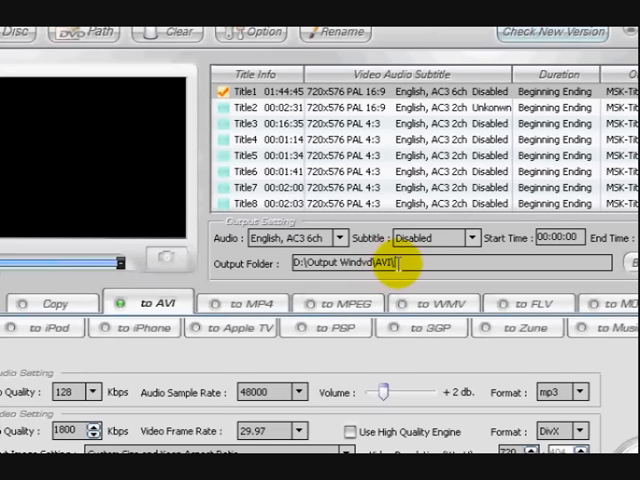
Compare the MPEG and FLV output formats, then settle on AVI into D:\Output Windvd\AVI
left_click(344, 302)
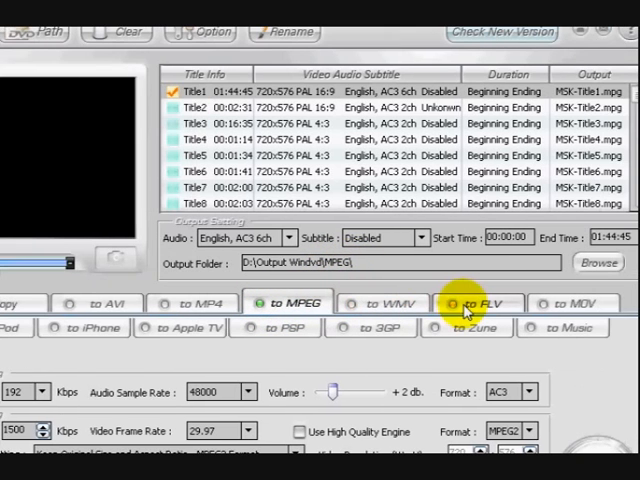
left_click(484, 302)
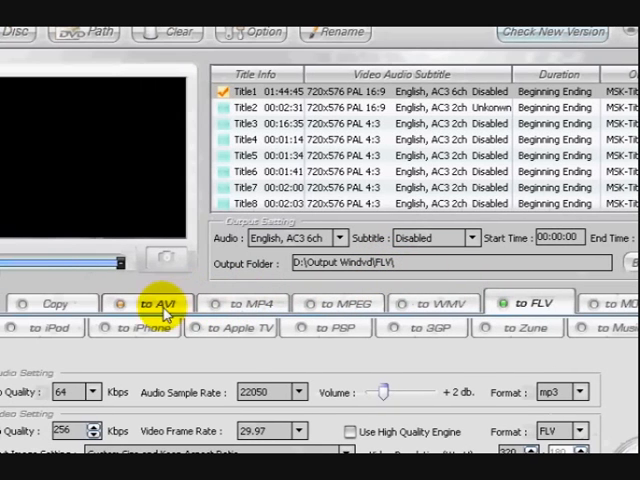
left_click(156, 304)
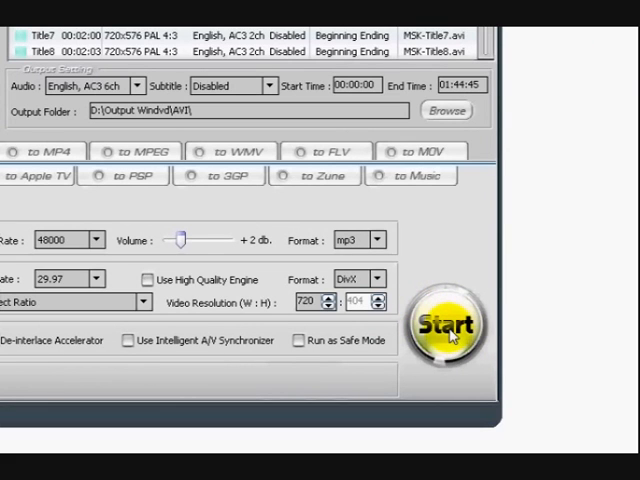
Start ripping Title1 to MSX-Title1.avi, then stop the conversion near 1% and confirm
left_click(468, 324)
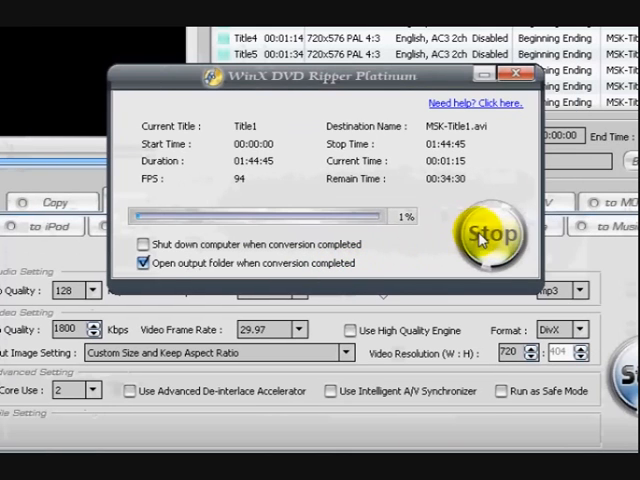
left_click(492, 234)
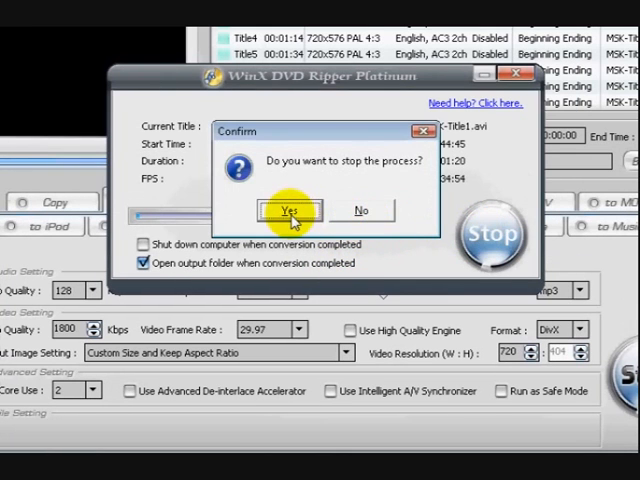
left_click(288, 210)
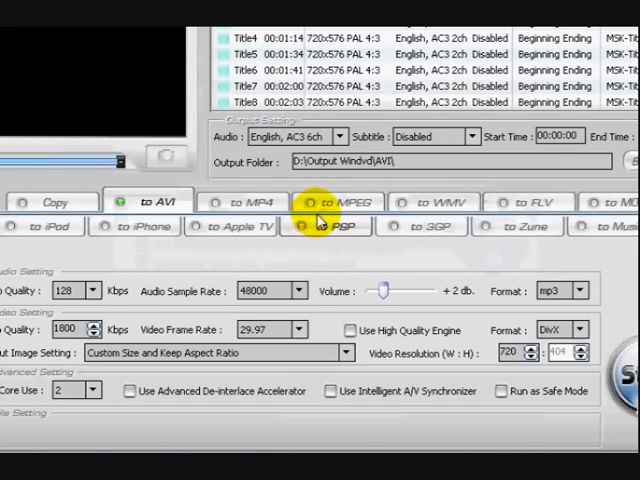
mouse_move(244, 202)
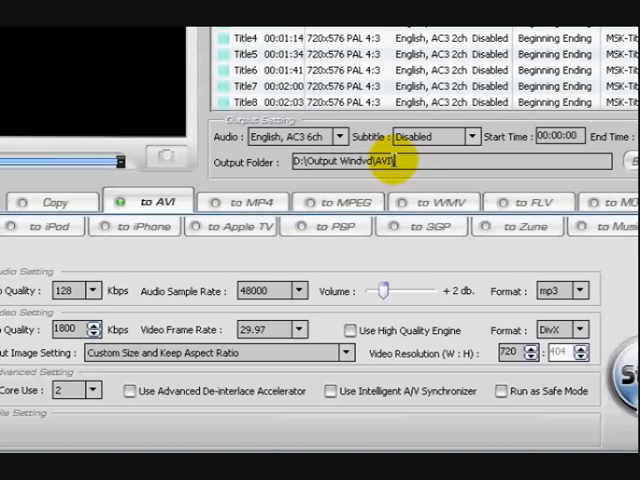
mouse_move(280, 252)
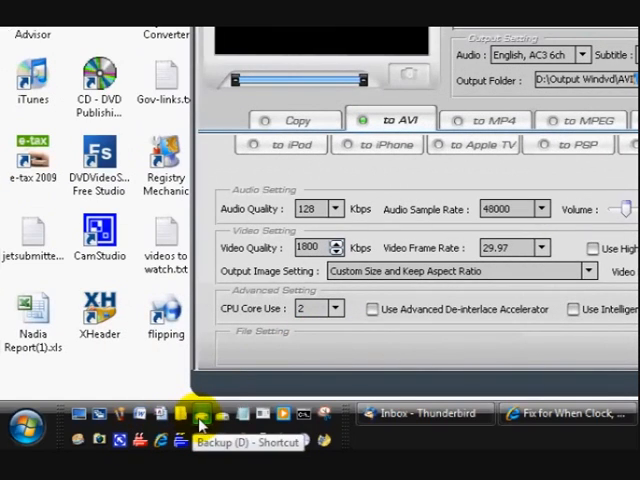
Browse drive D: in Explorer to the Output Windvd\AVI folder holding MSX-Title1.avi
left_click(200, 414)
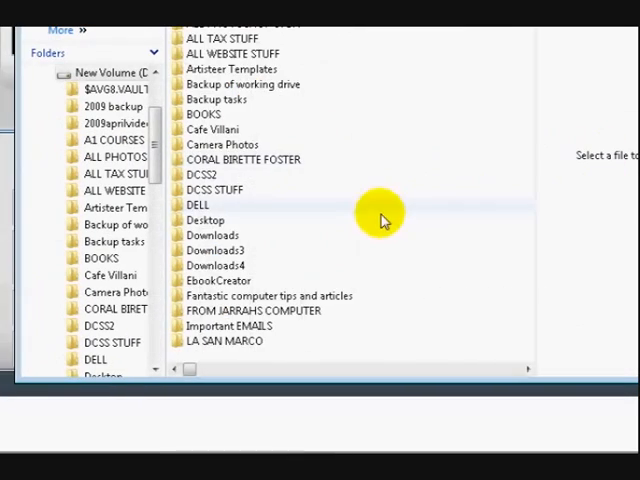
mouse_move(278, 278)
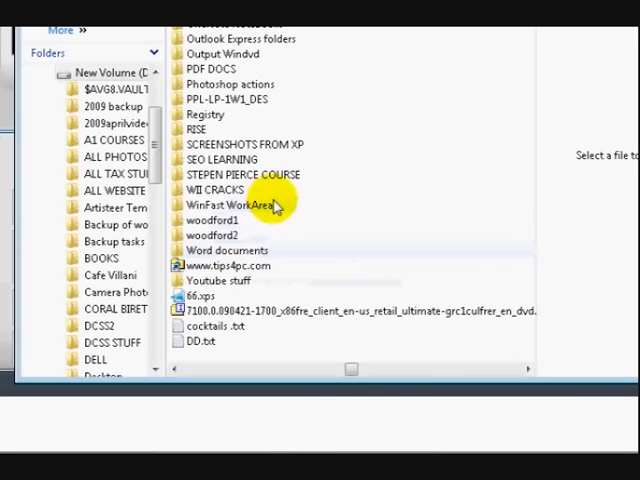
mouse_move(258, 248)
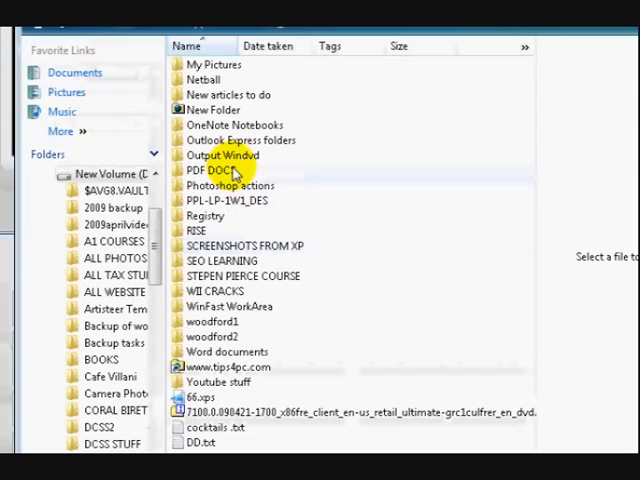
mouse_move(222, 156)
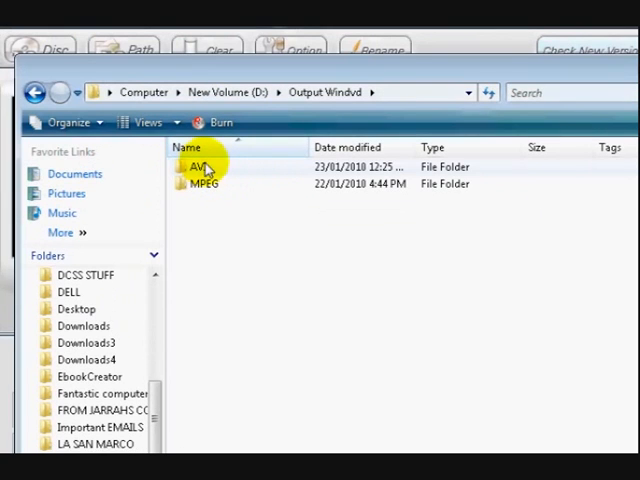
double_click(196, 166)
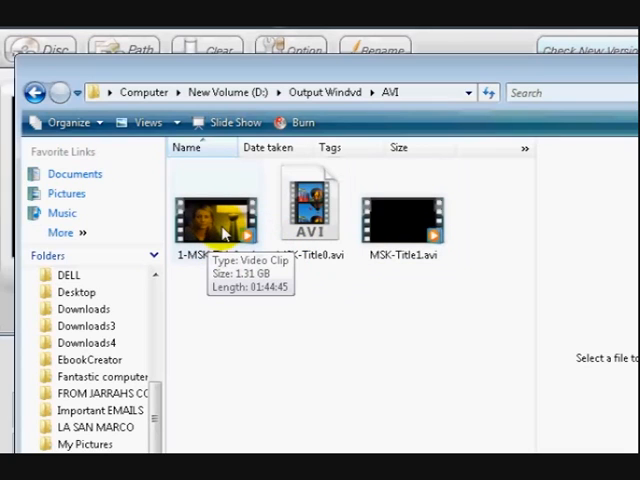
mouse_move(218, 230)
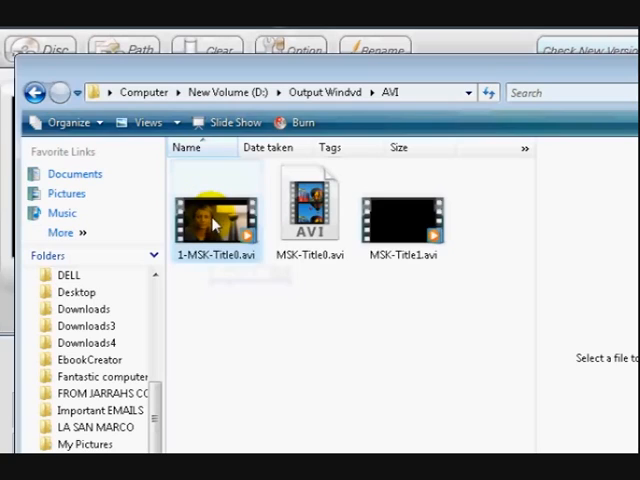
Play 1-MSX-Title8.avi from the output folder in Windows Media Player
double_click(214, 204)
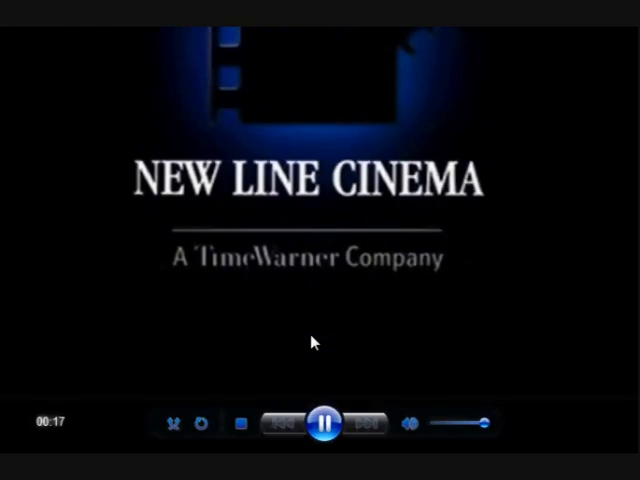